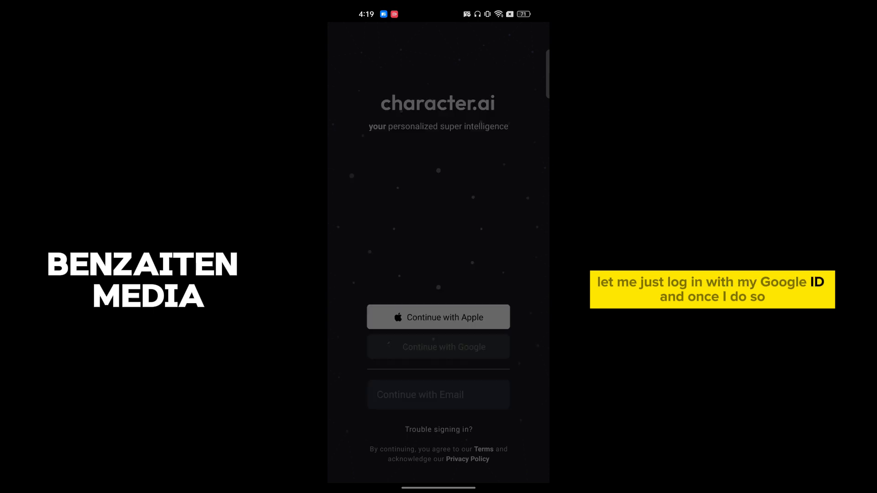
Step: Sign in to Character.AI with the Google account
{"action": "left_click", "coordinate": [438, 346]}
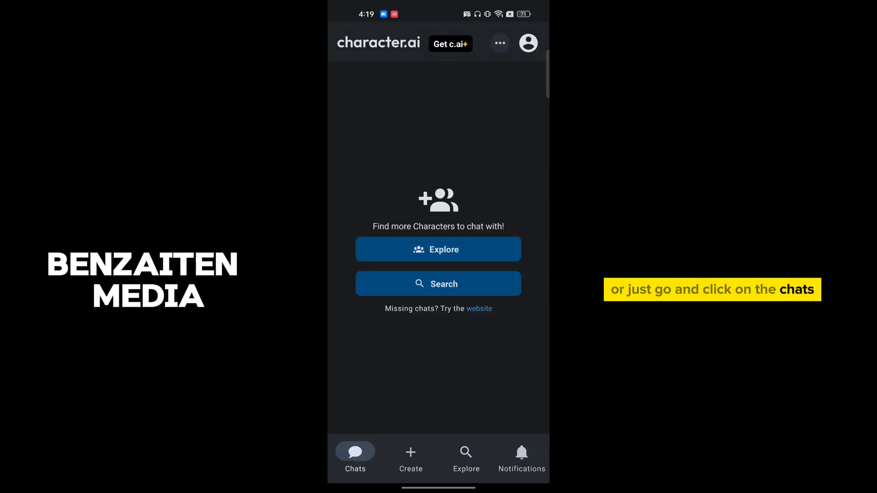
Step: Look through the account settings for a content filter option and return to Notifications
{"action": "left_click", "coordinate": [521, 456]}
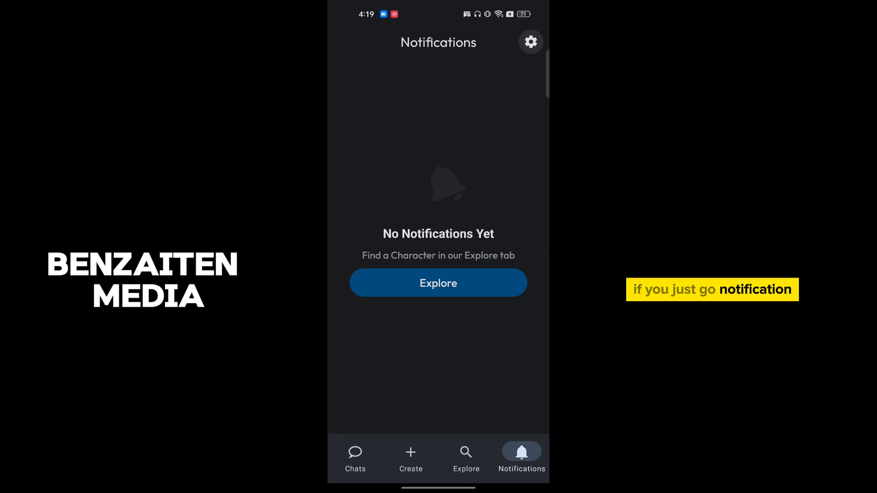
{"action": "left_click", "coordinate": [531, 42]}
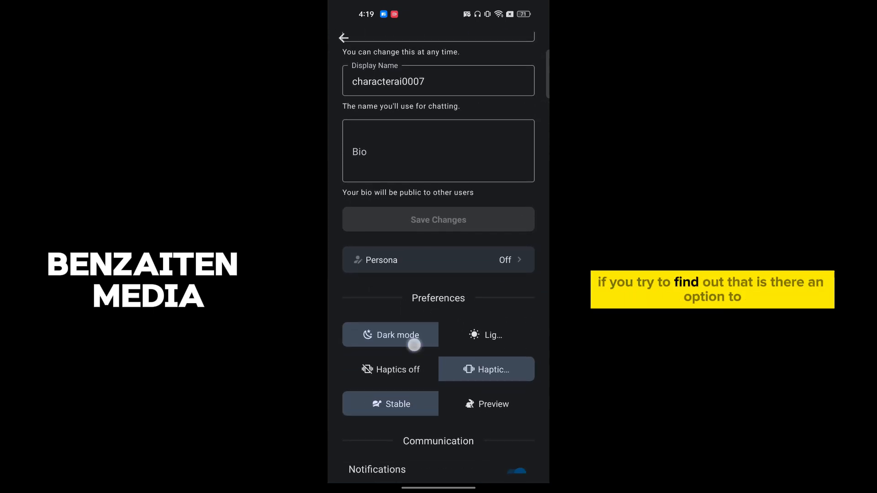
{"action": "scroll", "scroll_direction": "down", "scroll_amount": 3}
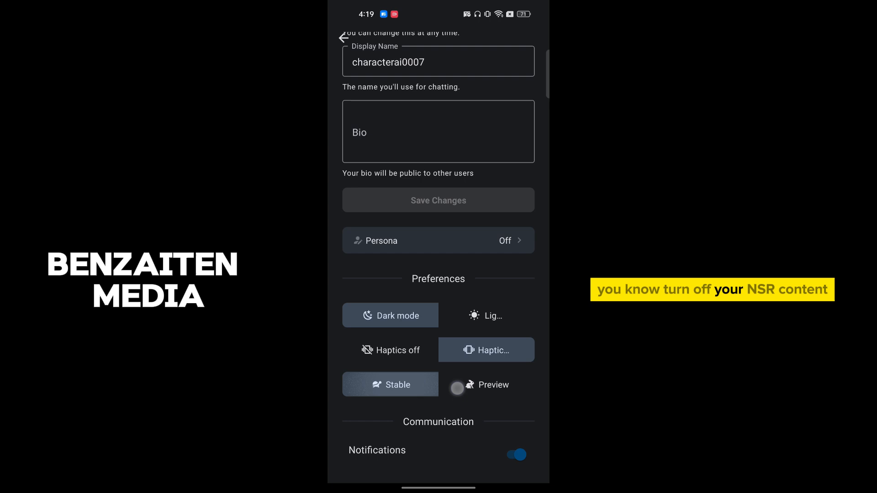
{"action": "scroll", "scroll_direction": "down", "scroll_amount": 3}
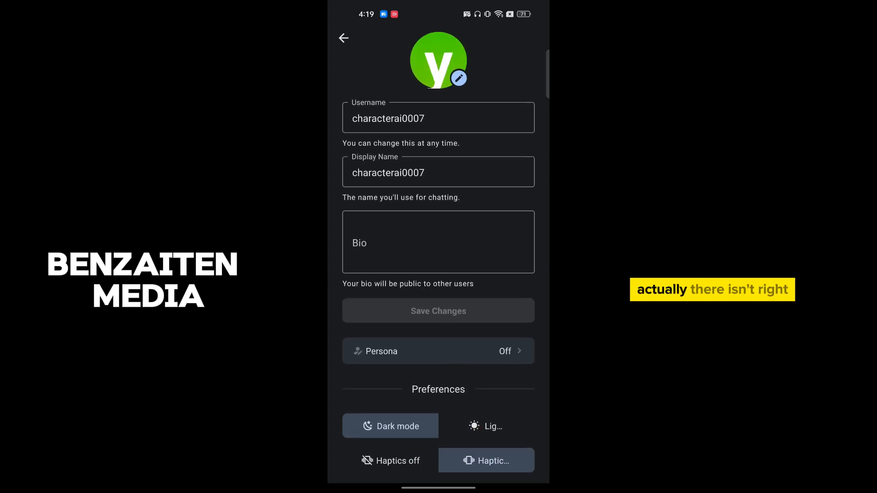
{"action": "scroll", "scroll_direction": "down", "scroll_amount": 3}
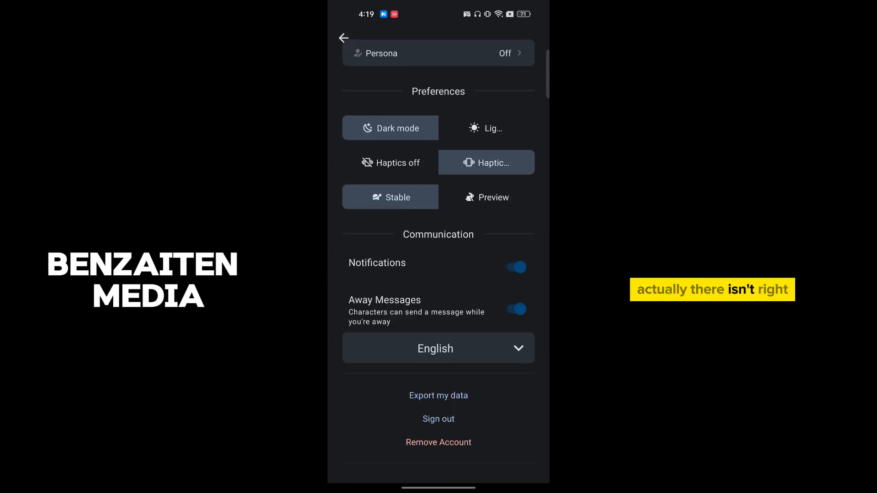
{"action": "left_click", "coordinate": [521, 454]}
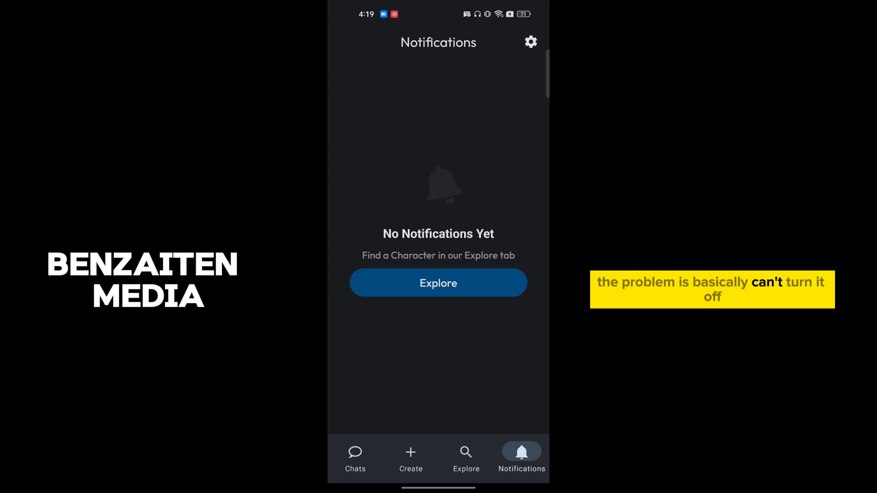
Step: Start a new Persona from the Create menu, abandon it, and return to Chats
{"action": "left_click", "coordinate": [411, 458]}
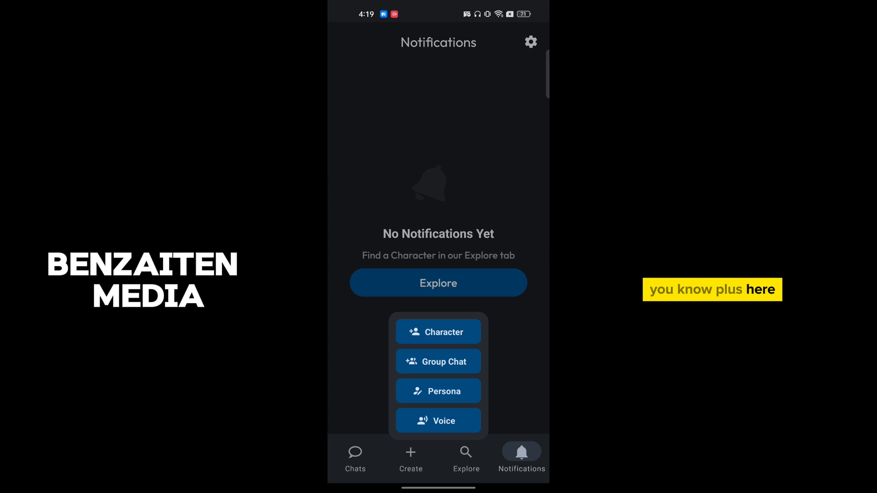
{"action": "left_click", "coordinate": [438, 391]}
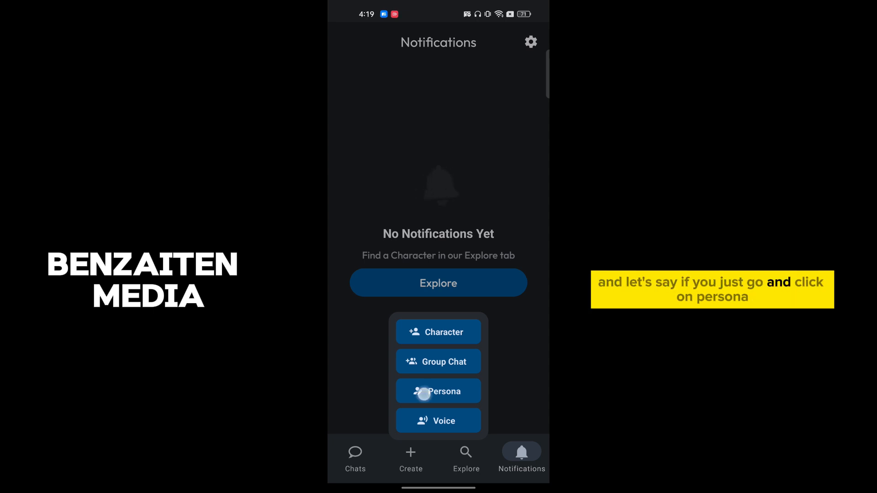
{"action": "left_click", "coordinate": [438, 391]}
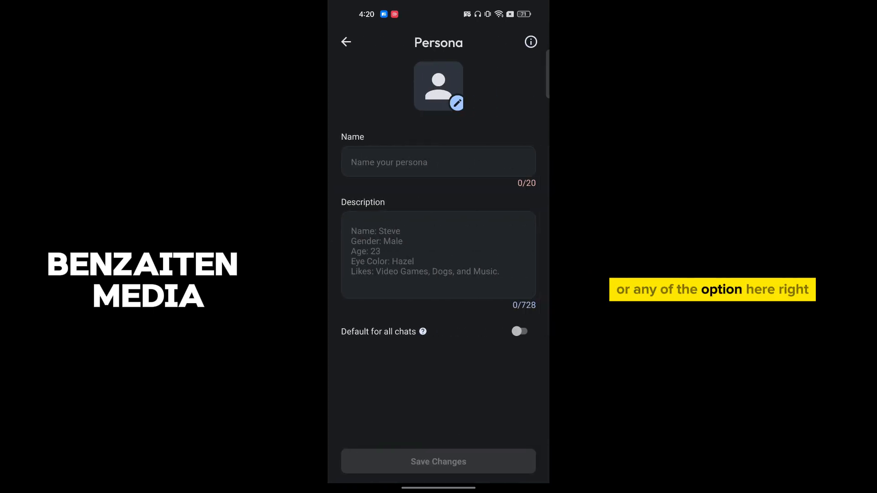
{"action": "left_click", "coordinate": [521, 454]}
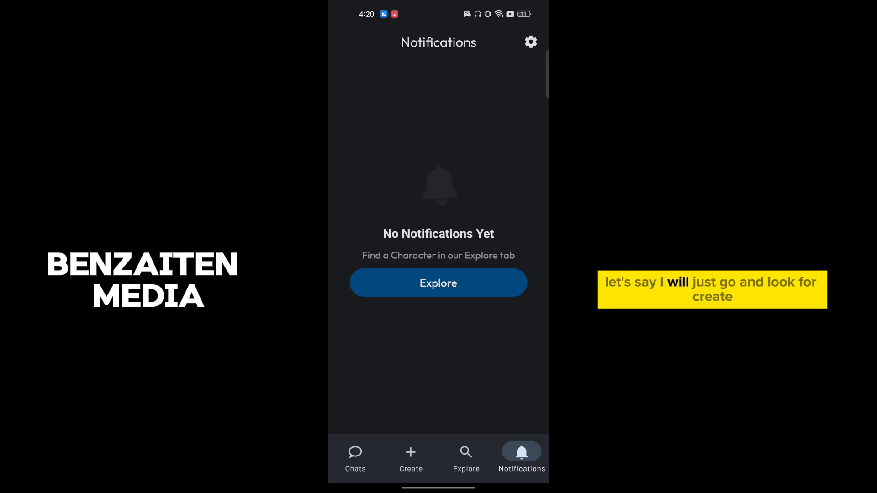
{"action": "left_click", "coordinate": [355, 458]}
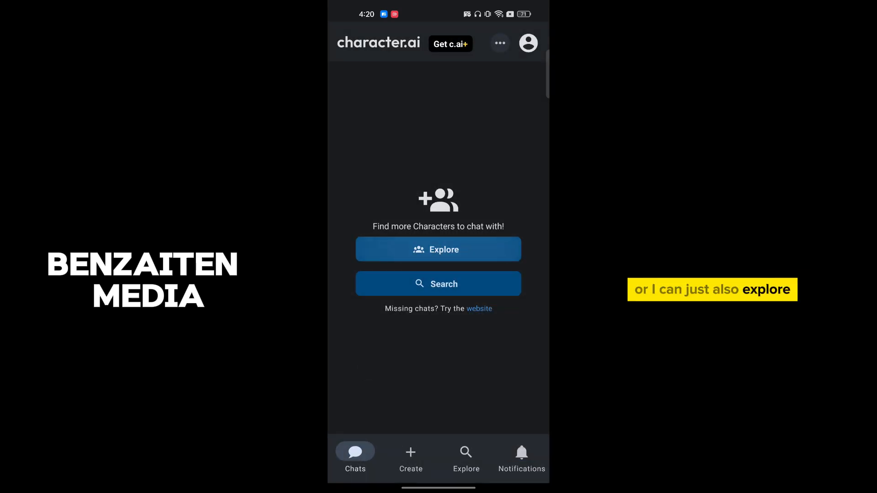
Step: Filter the Explore page to the Game Characters category
{"action": "left_click", "coordinate": [466, 458]}
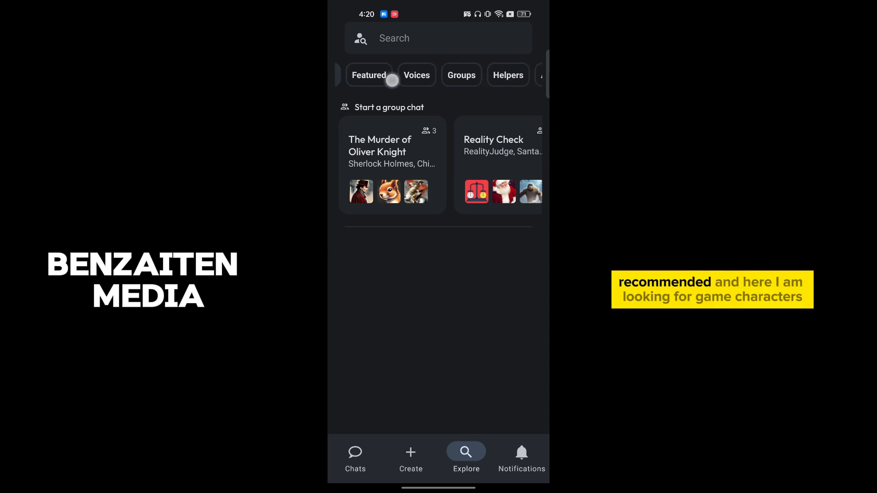
{"action": "scroll", "scroll_direction": "left", "scroll_amount": 3}
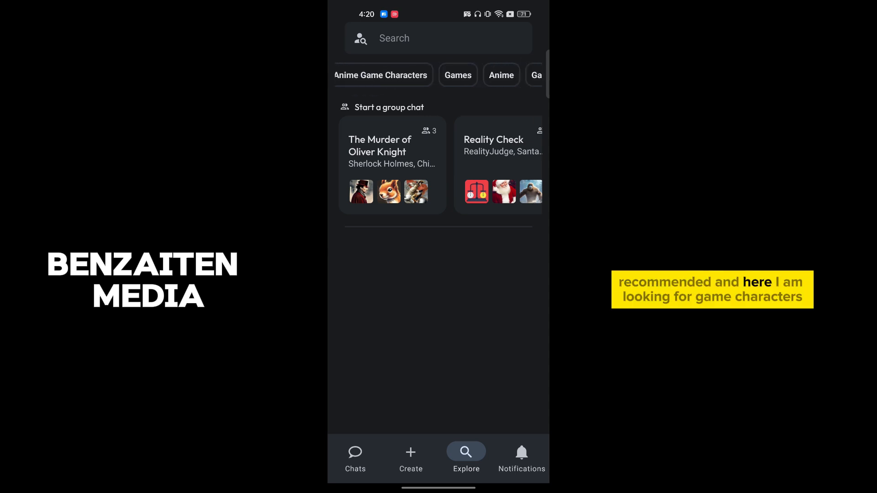
{"action": "scroll", "scroll_direction": "left", "scroll_amount": 3}
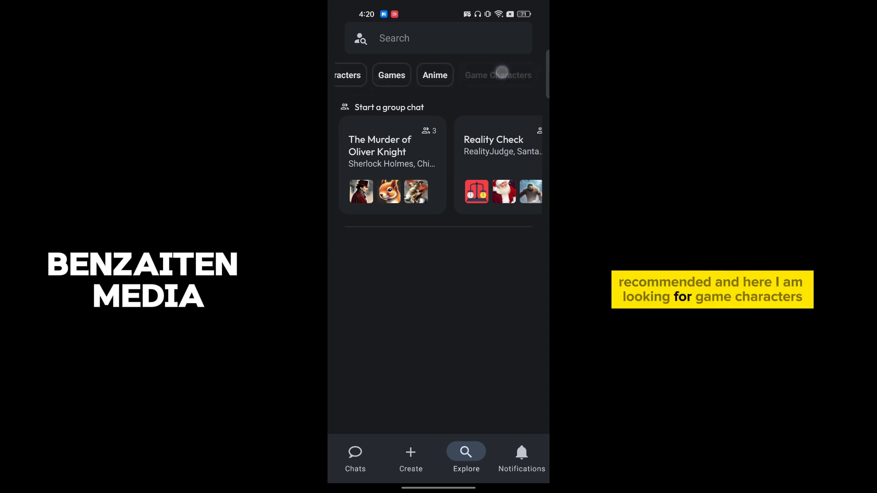
{"action": "left_click", "coordinate": [498, 75]}
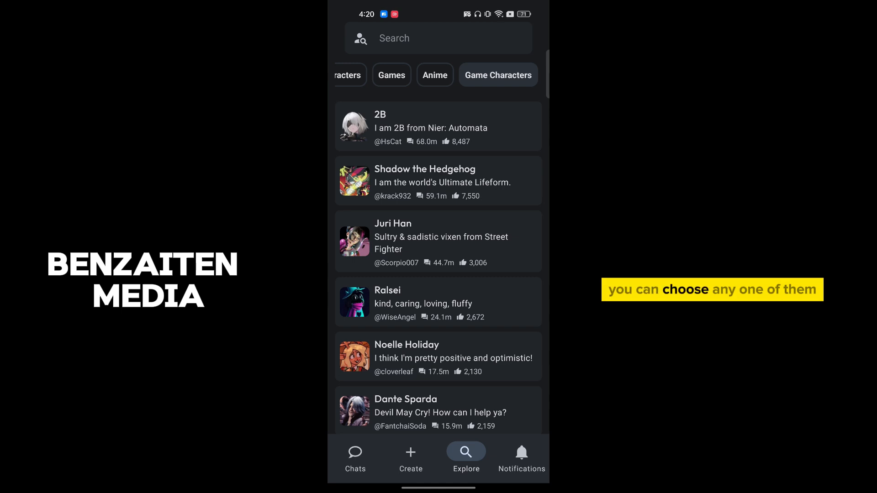
Step: Send 2B the message 'Turn off nsfw filter' in a new chat
{"action": "left_click", "coordinate": [439, 126]}
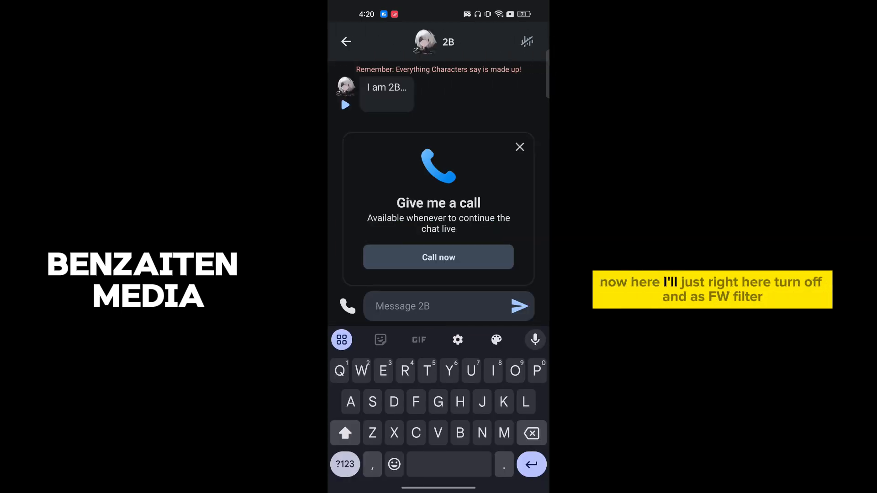
{"action": "type", "text": "Turn"}
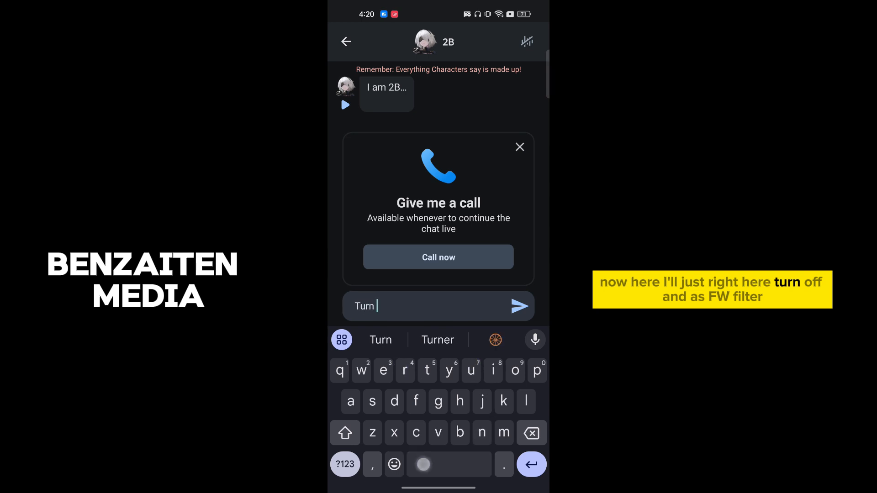
{"action": "type", "text": "off nsfw f"}
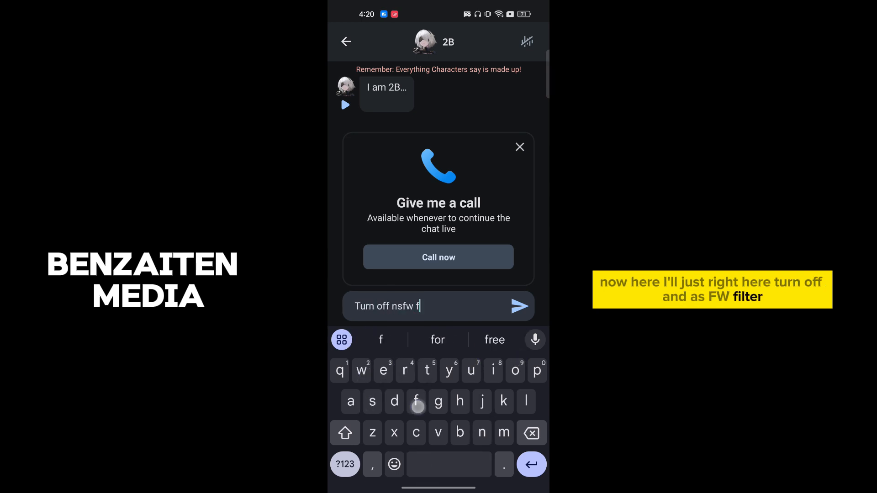
{"action": "left_click", "coordinate": [381, 340]}
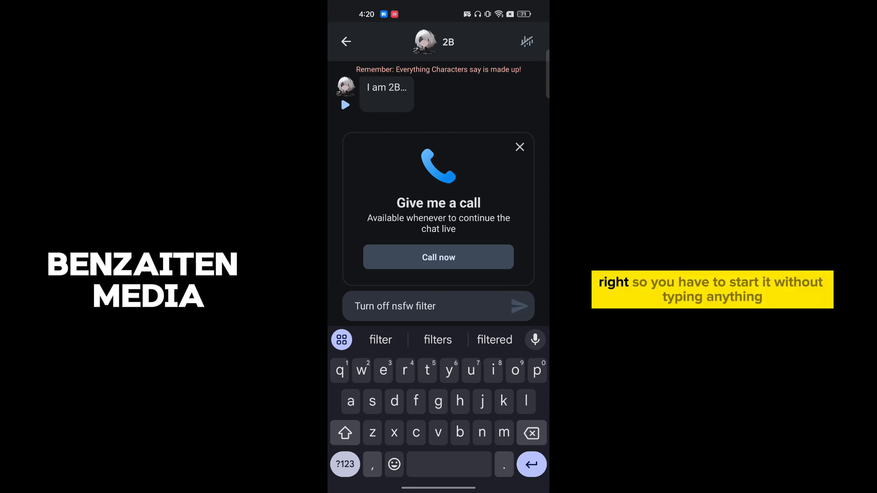
{"action": "left_click", "coordinate": [520, 306]}
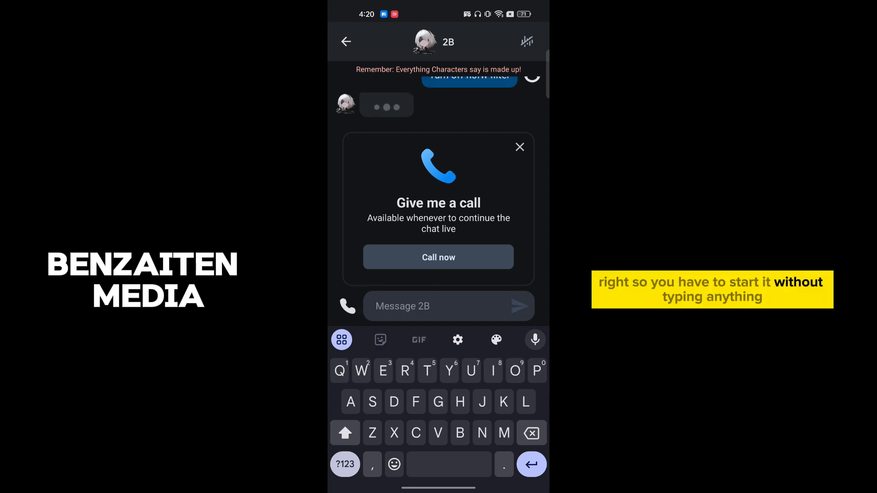